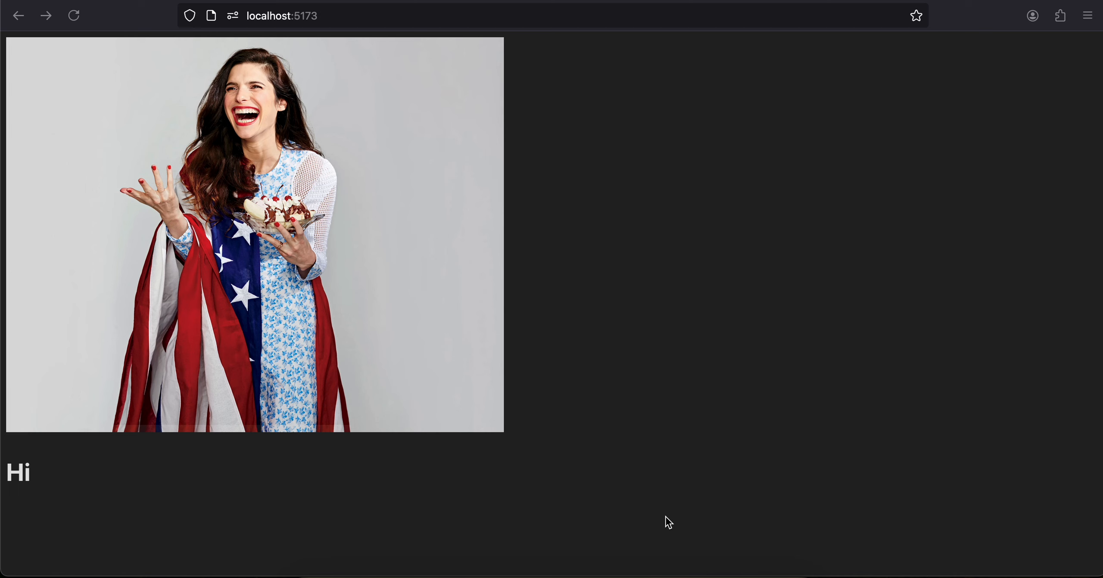
mouse_move(335, 192)
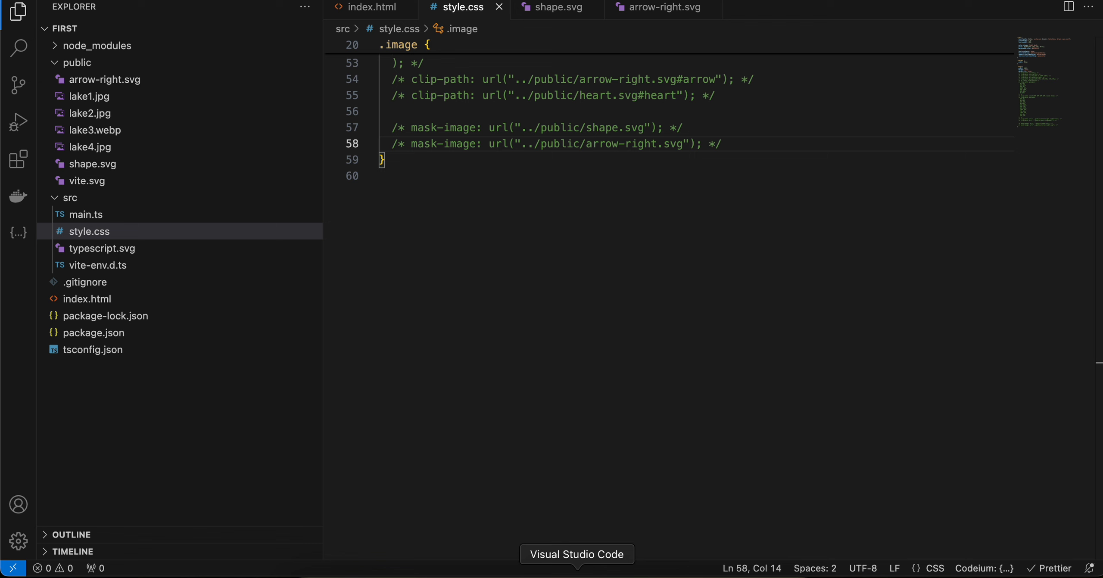
Review index.html, then the stylesheet's 45vw content width and the rules below it.
click(368, 8)
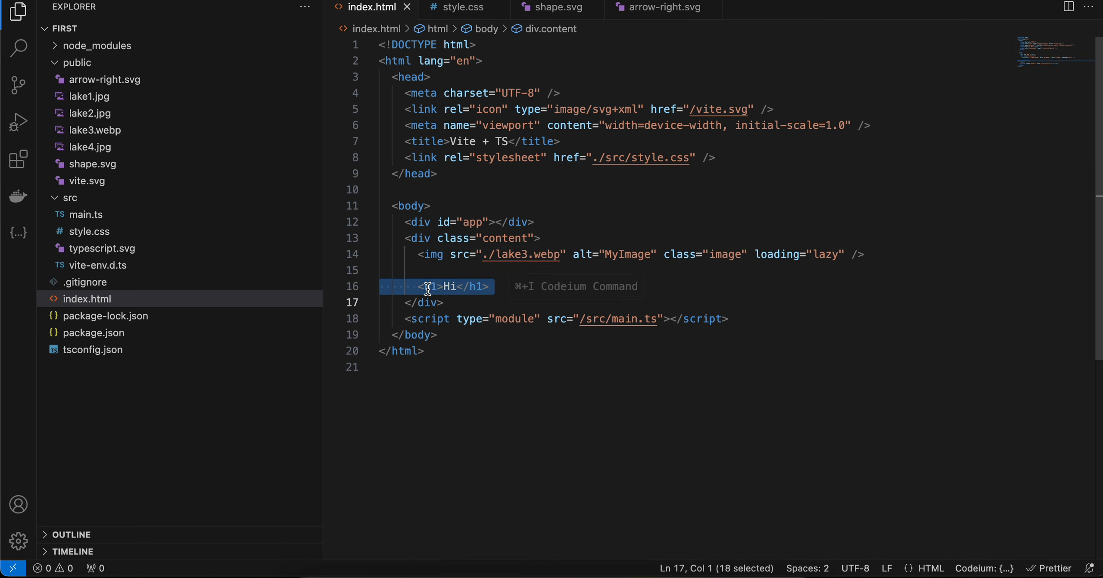
click(460, 7)
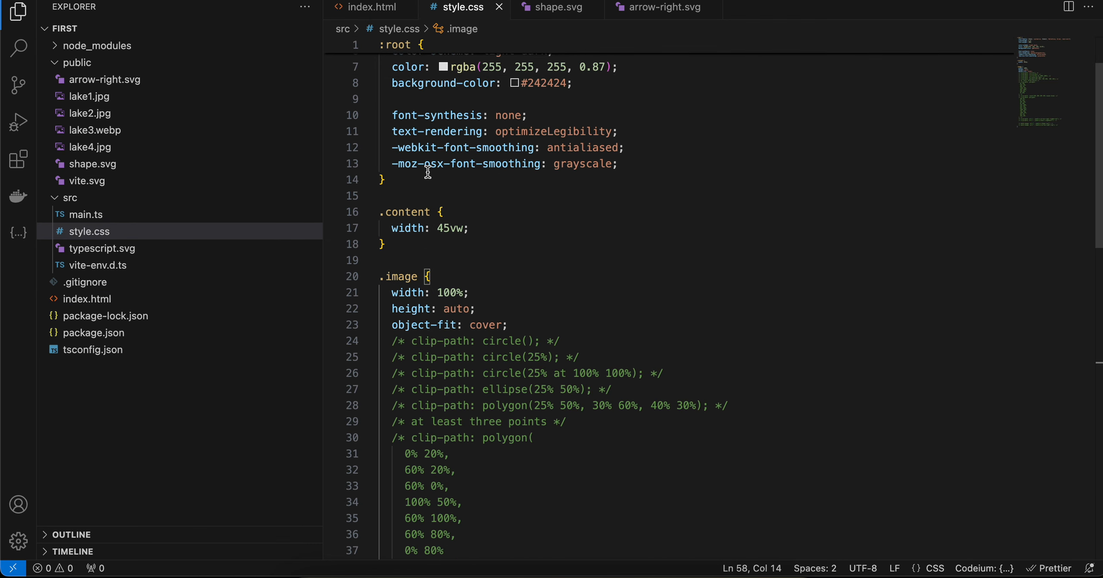
drag(380, 212, 410, 253)
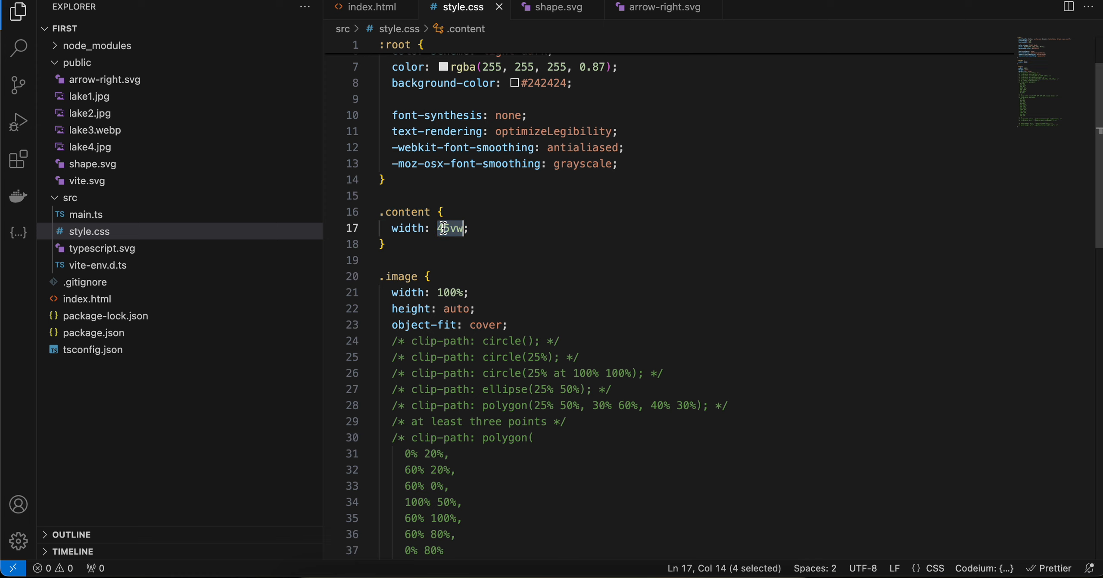
scroll(down, 3)
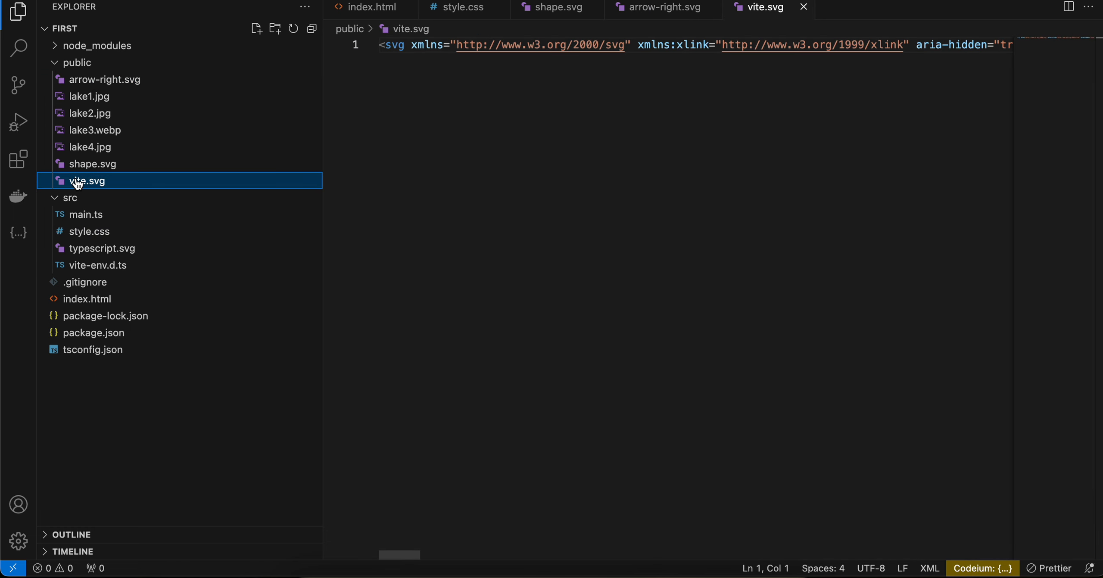
Preview lake3.webp and shape.svg from the Explorer, then return to style.css.
click(95, 130)
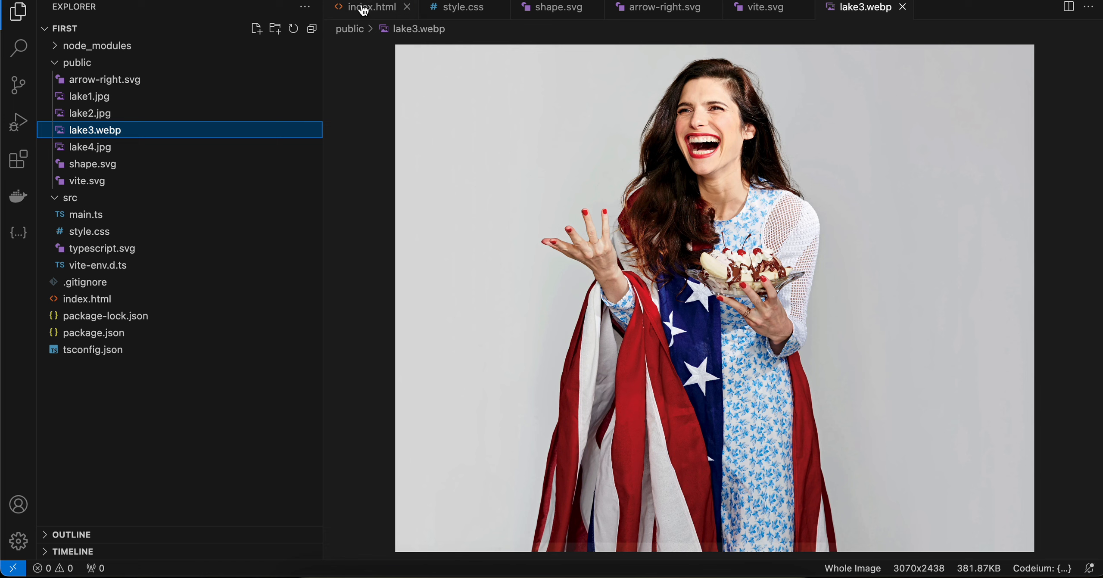
mouse_move(604, 130)
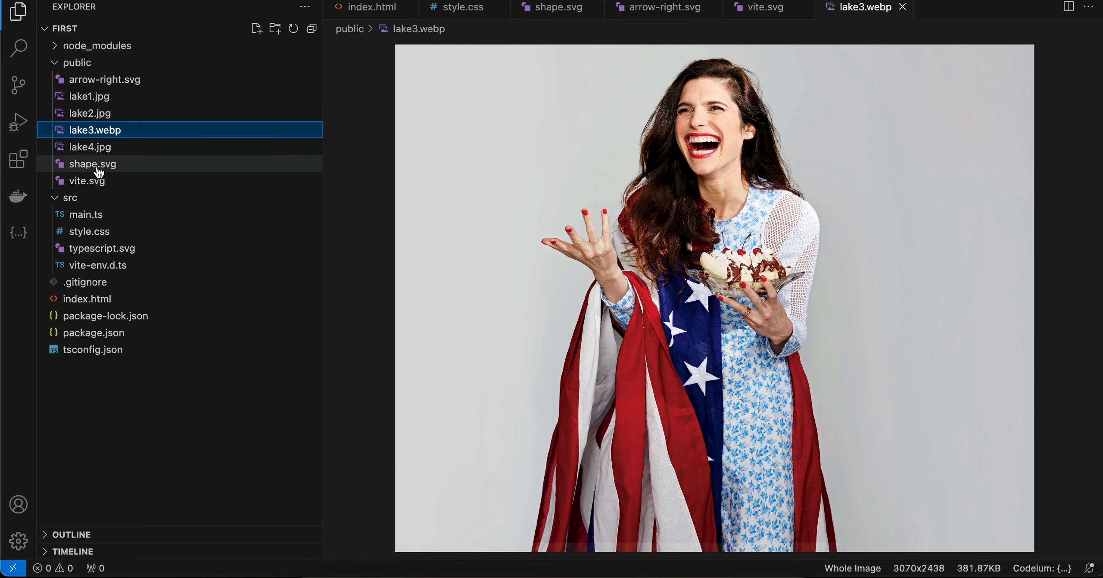
click(93, 164)
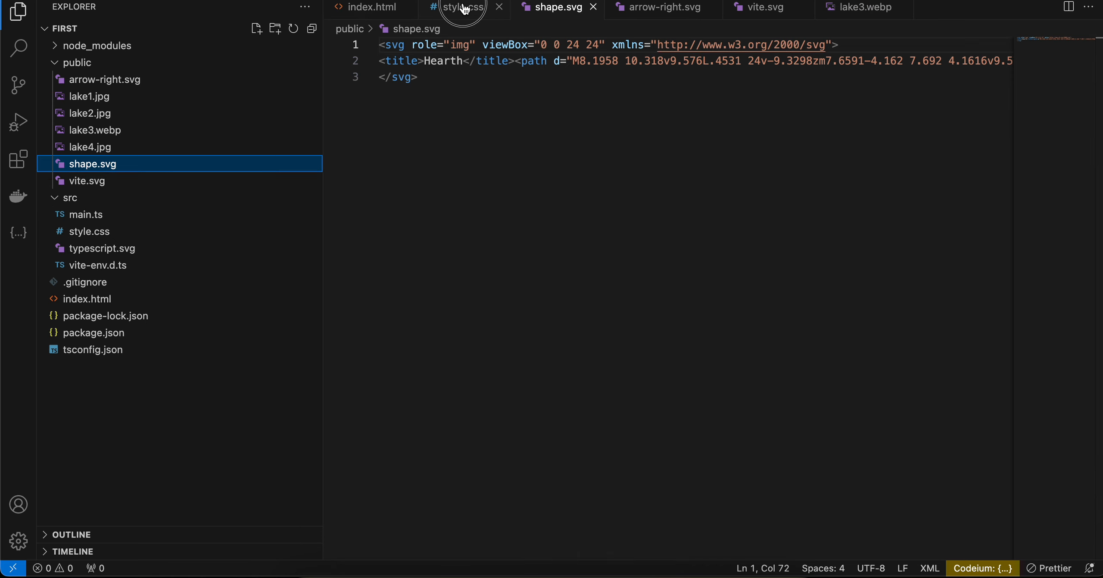
click(460, 6)
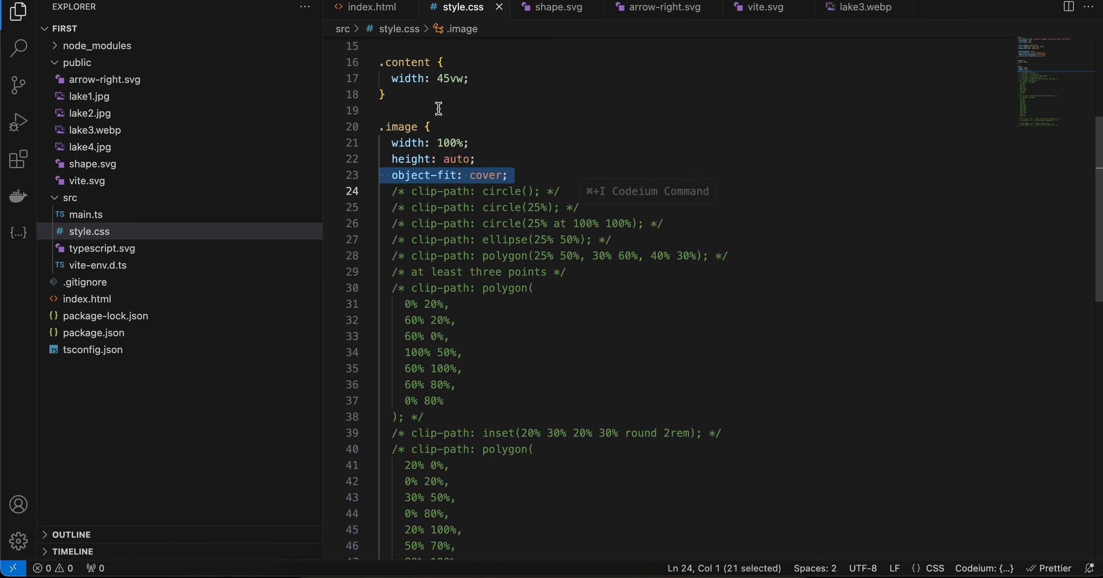
Scroll through the .image rule's mask declarations in style.css.
scroll(down, 3)
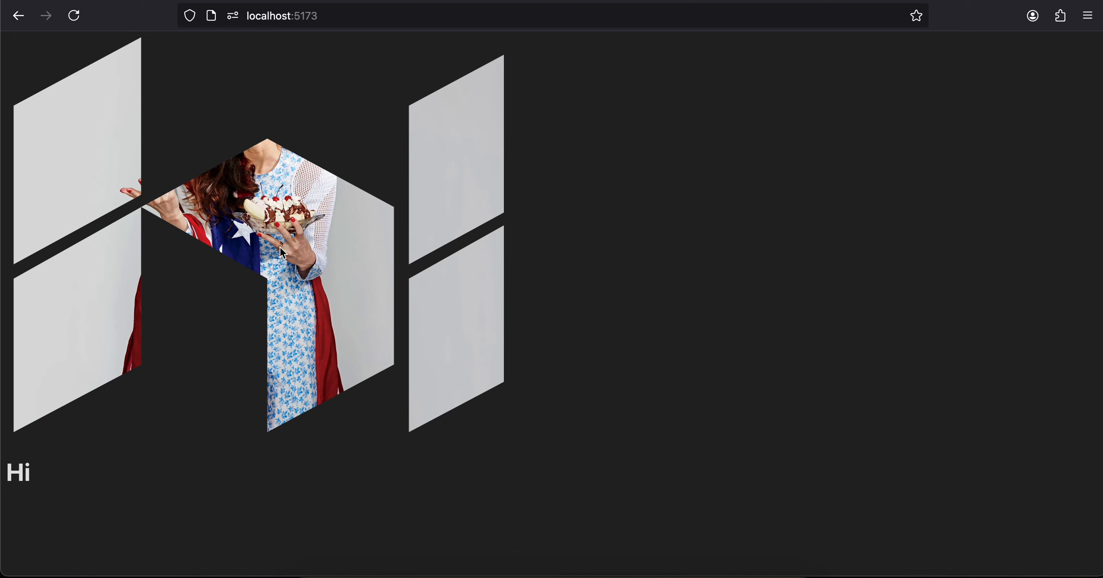
mouse_move(420, 267)
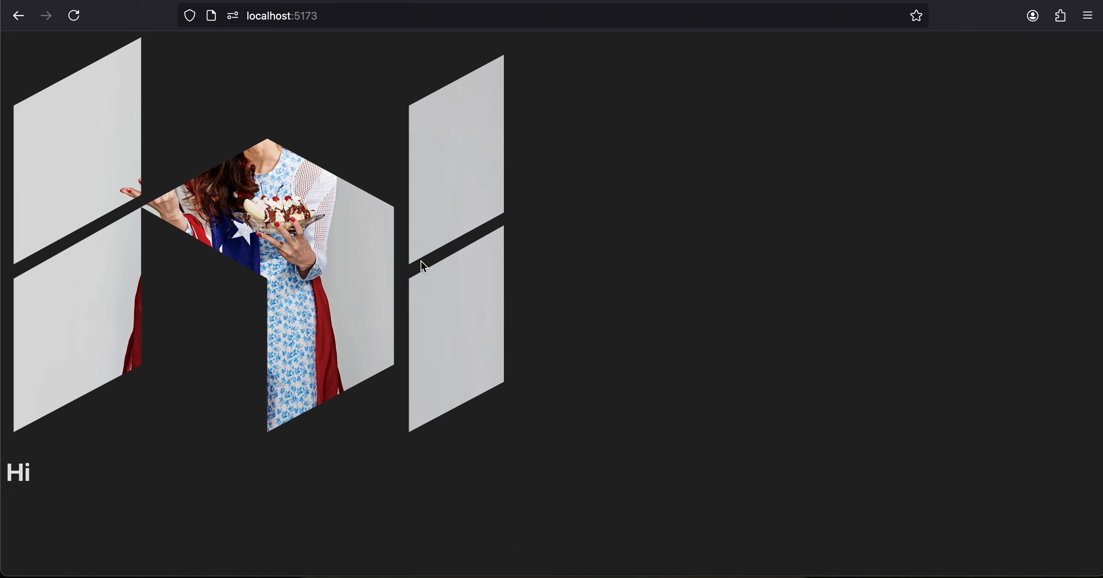
mouse_move(330, 278)
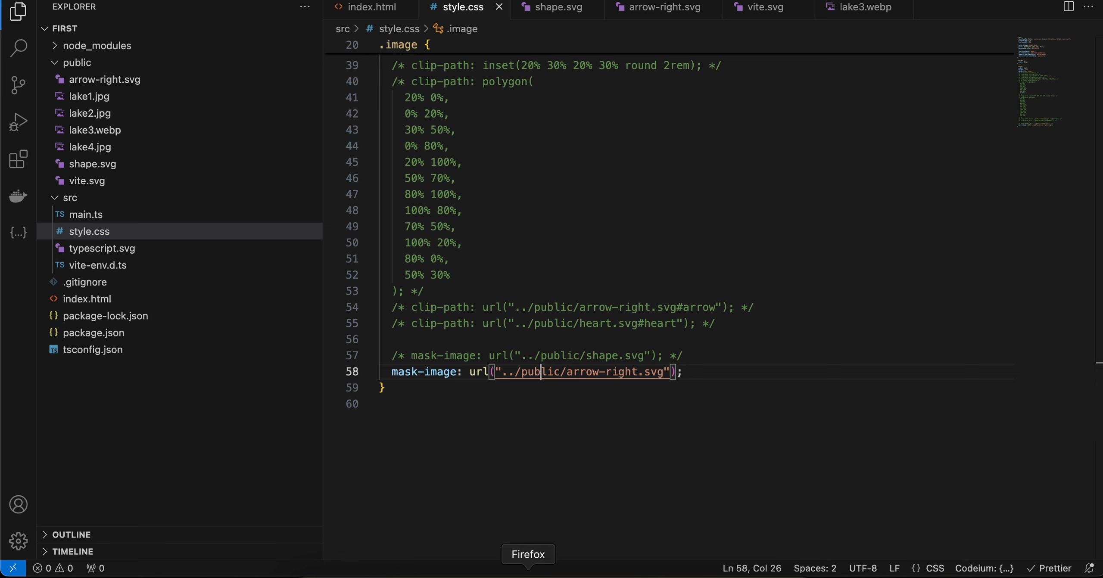
Switch to Firefox to view the photo masked by the tiled arrow-right.svg grid.
click(528, 566)
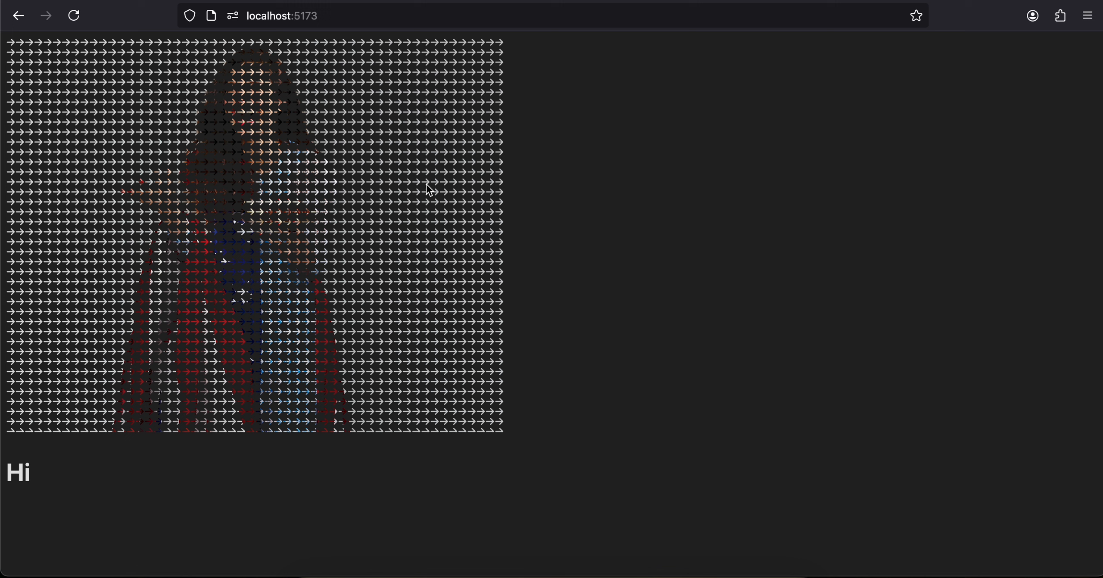
mouse_move(300, 259)
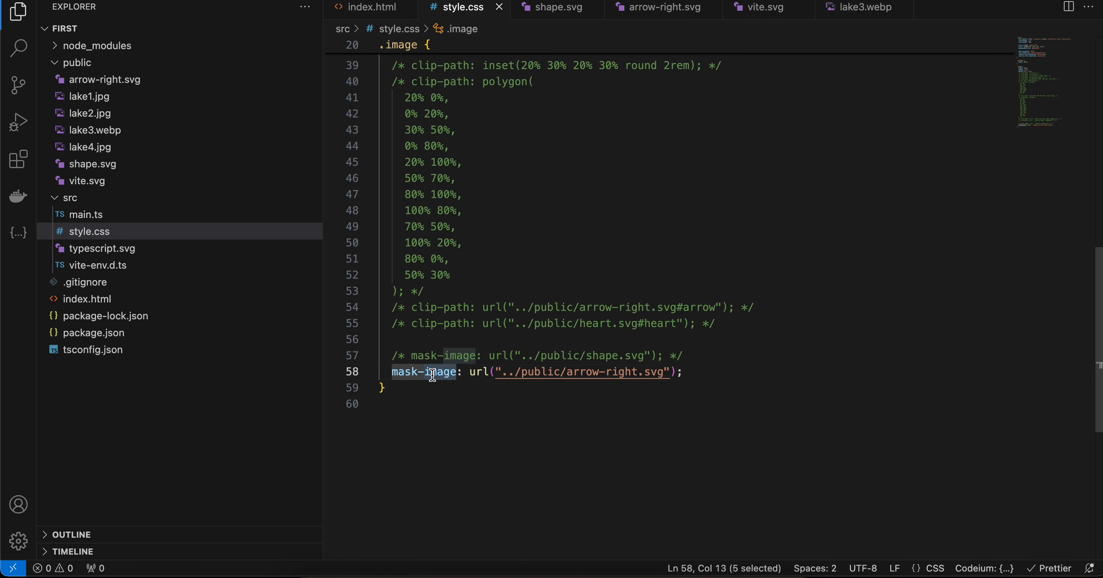
mouse_move(416, 306)
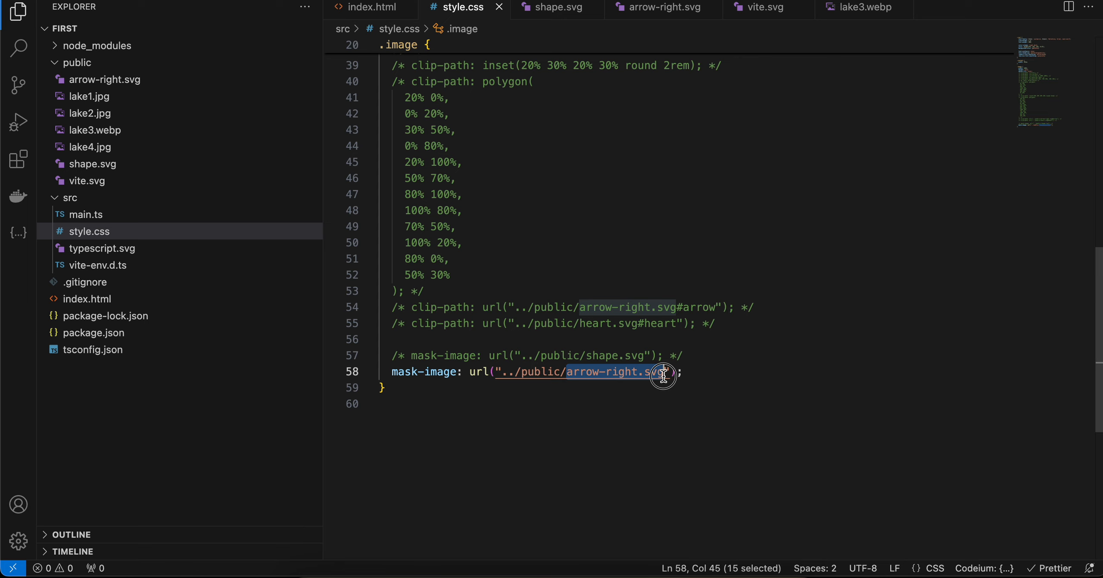
Set mask-image to lake1.jpg, preview the photo, and check it in Firefox.
text(heart.svg)
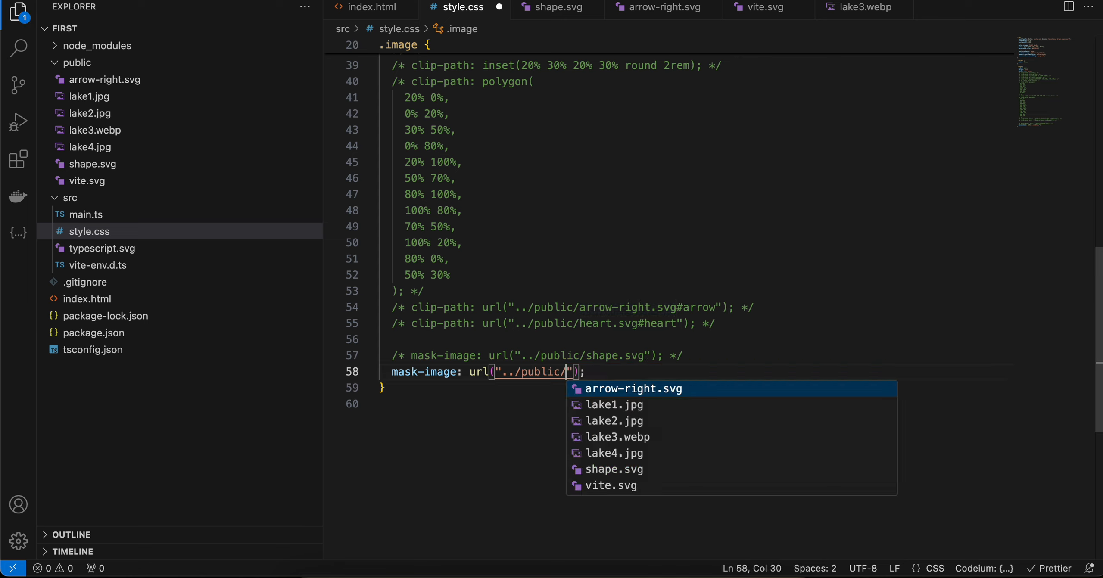
click(614, 404)
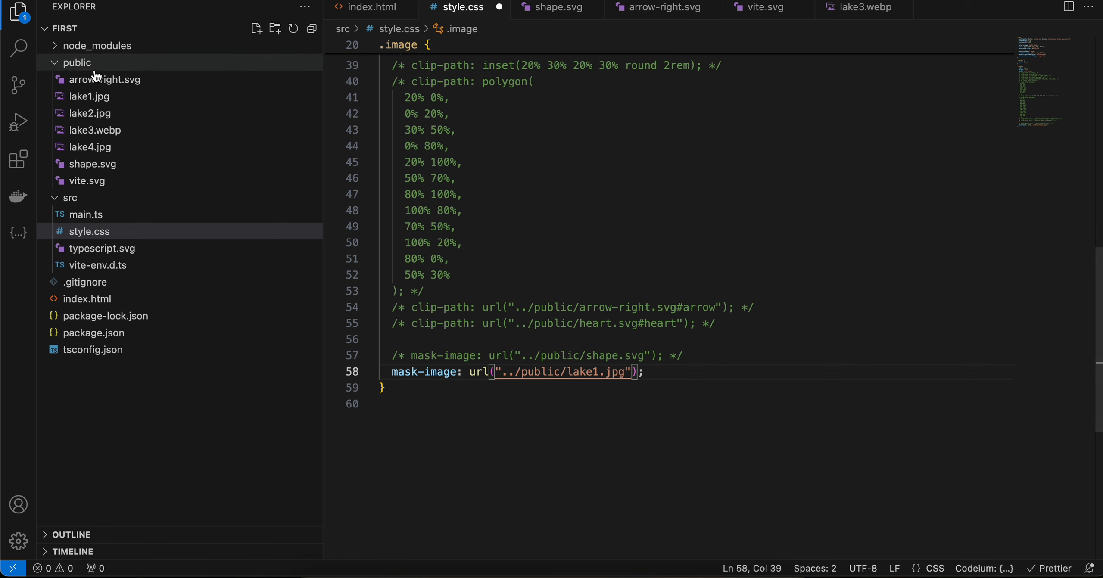
double_click(90, 96)
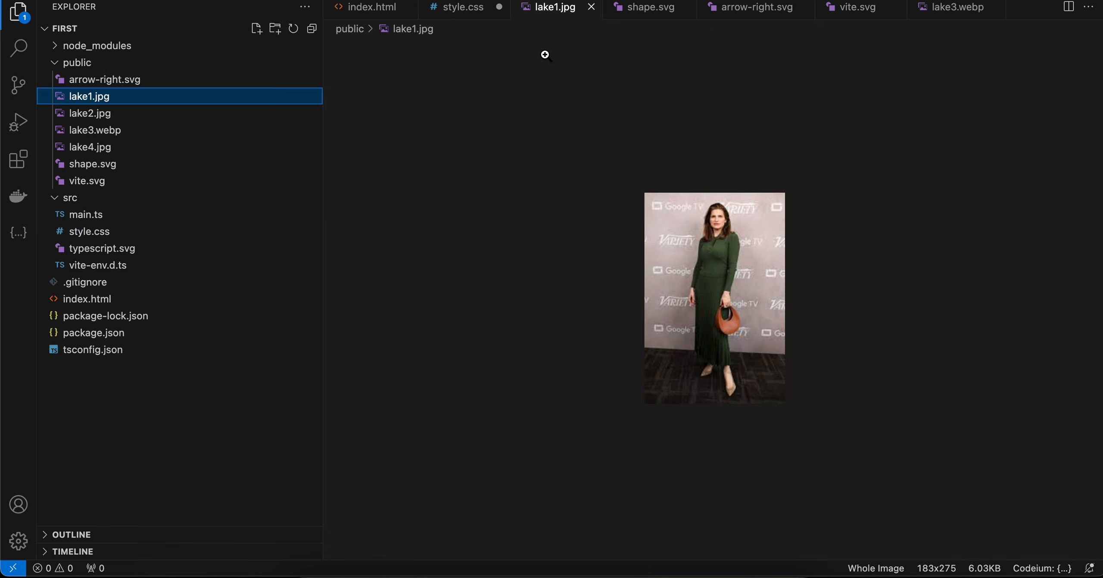
click(459, 8)
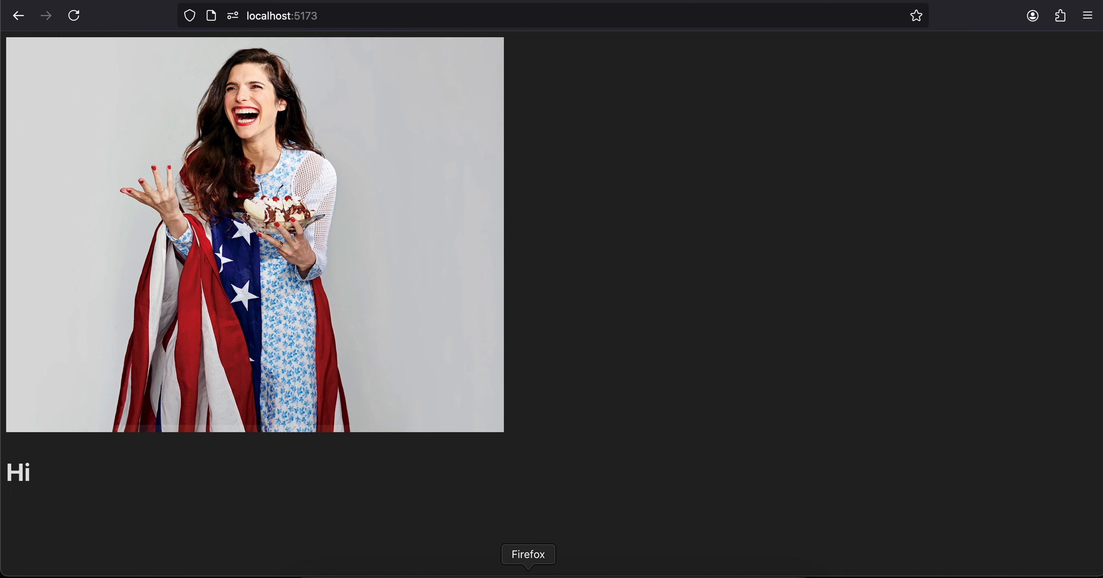
mouse_move(422, 318)
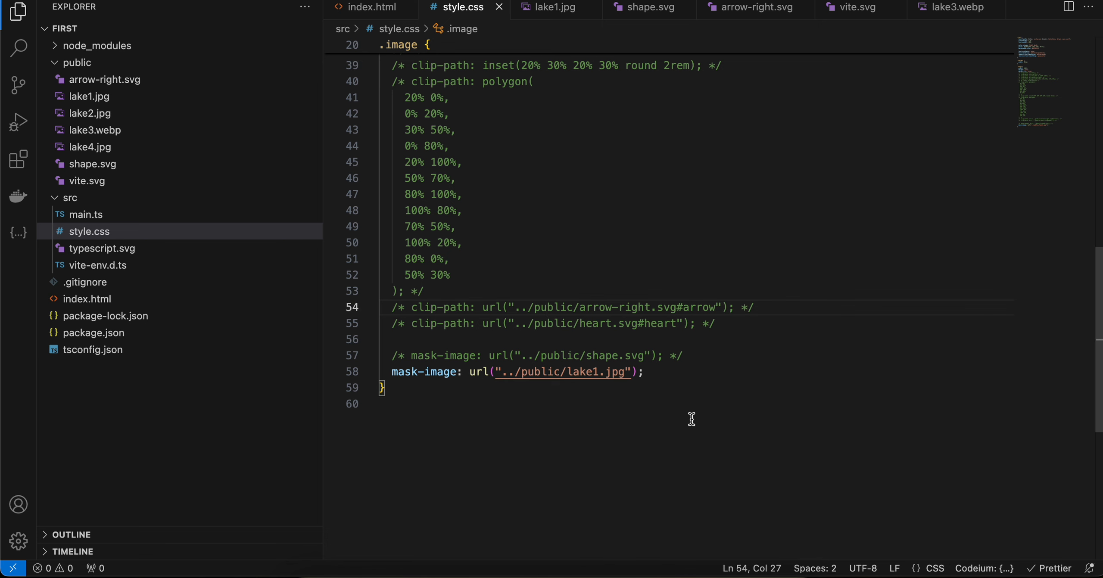
Restore arrow-right.svg as the mask-image file.
text(arrow-right.svg)
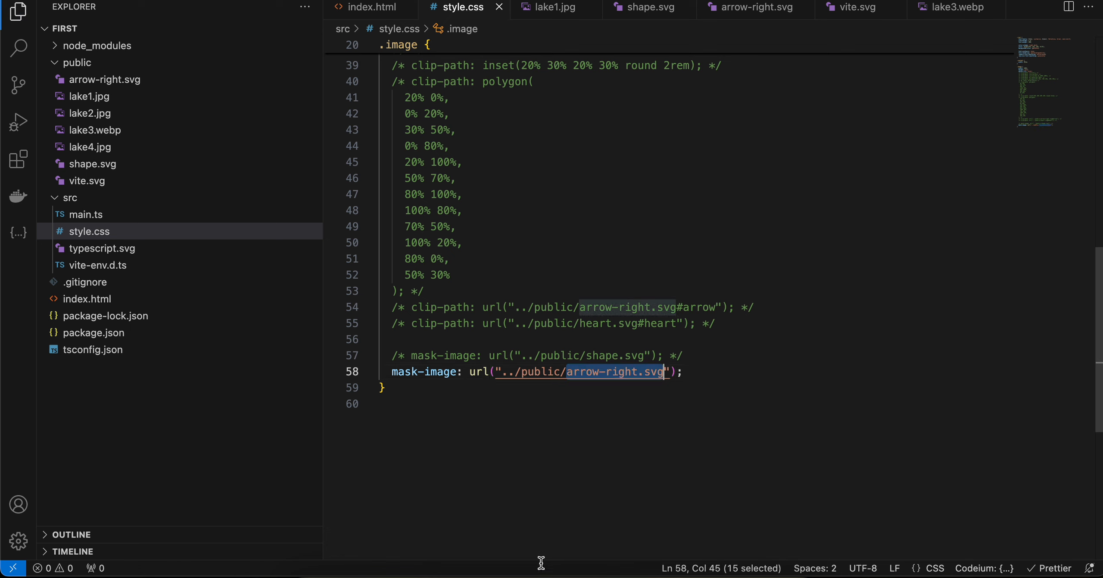